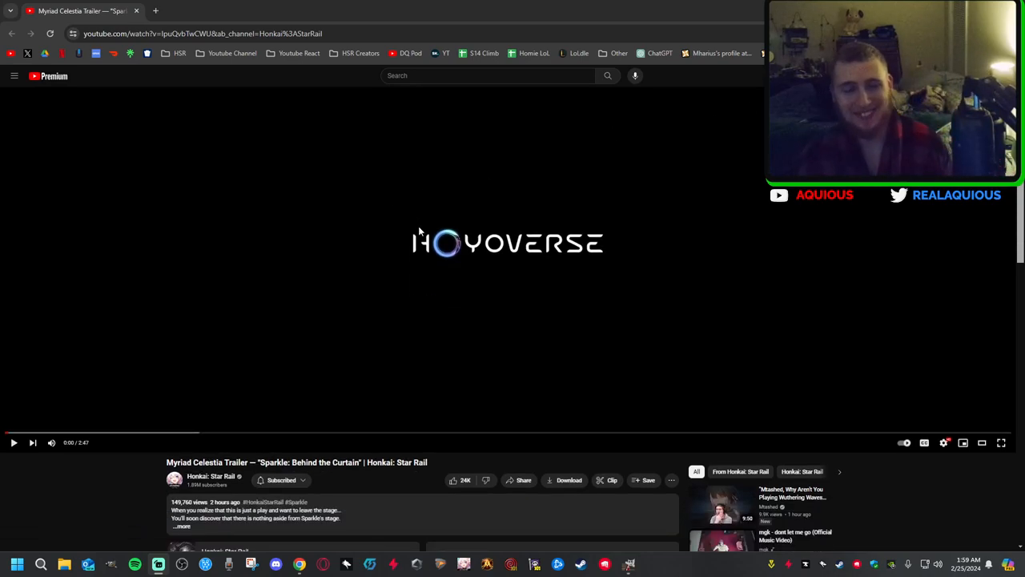
mouse_move(427, 226)
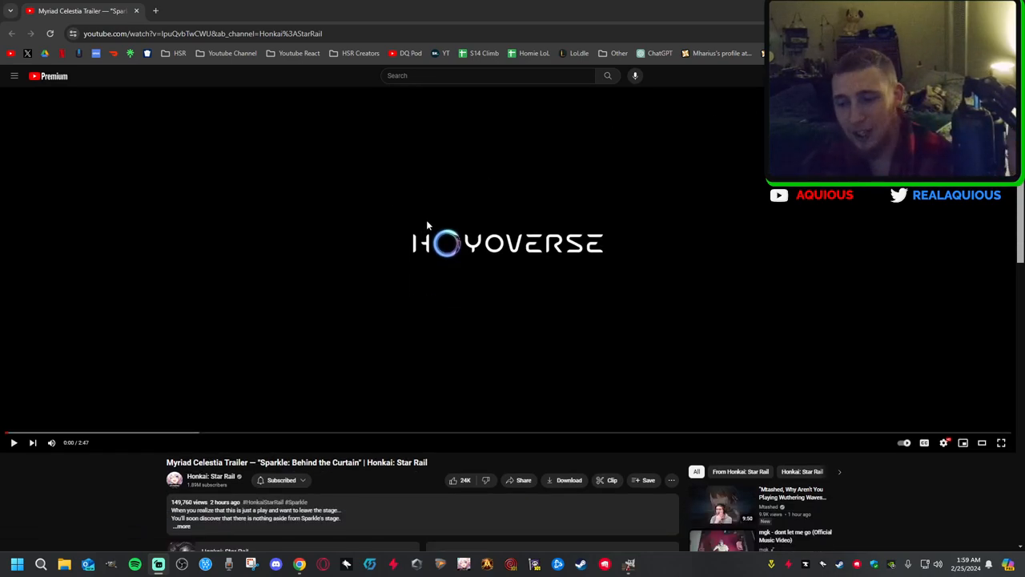
mouse_move(435, 215)
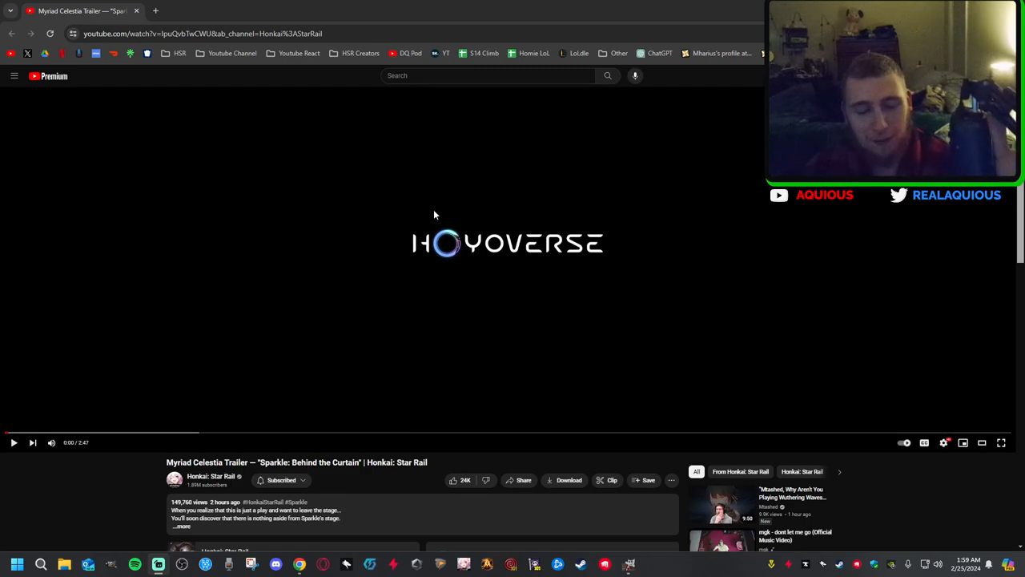
mouse_move(463, 215)
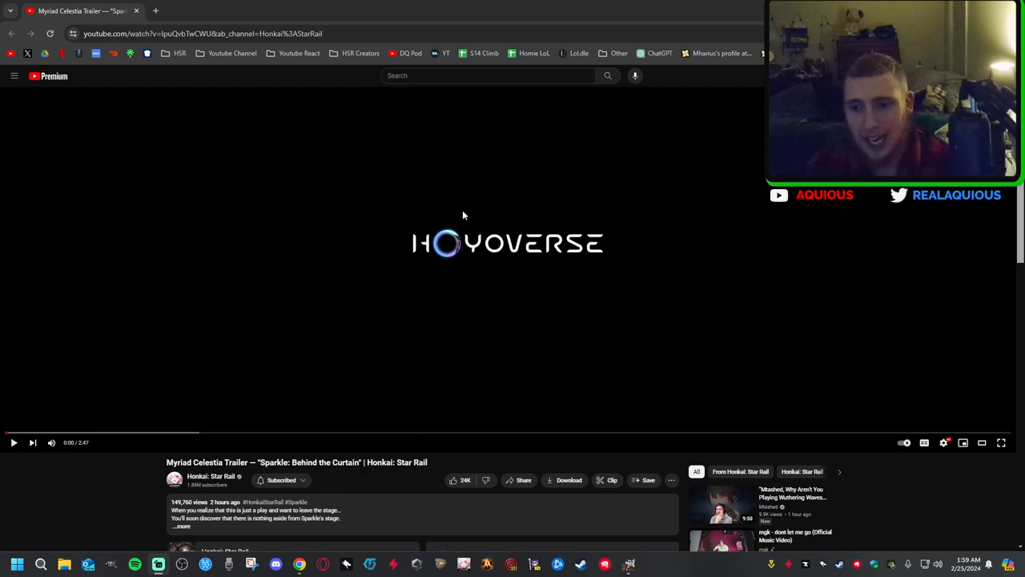
mouse_move(878, 291)
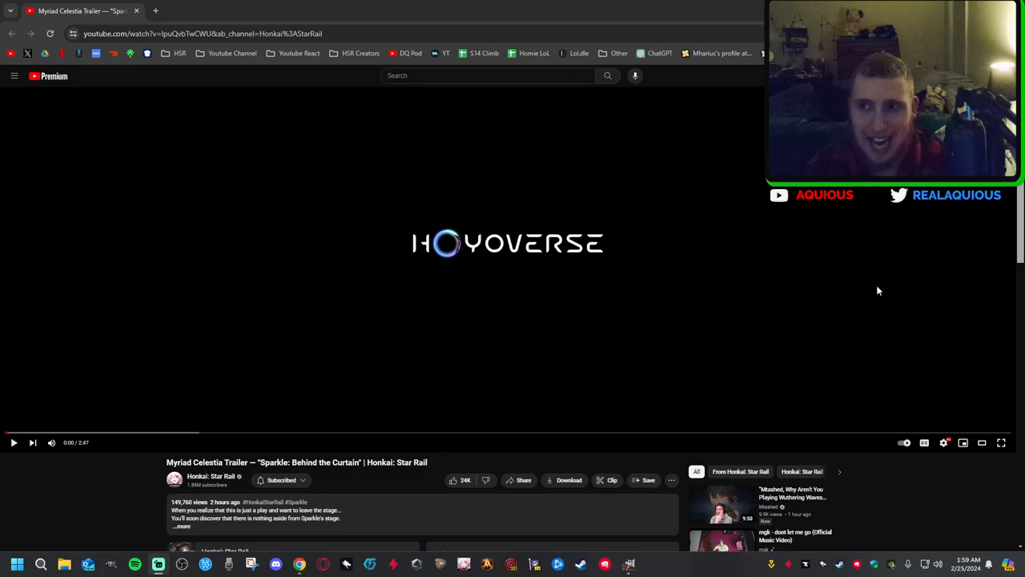
- Open the streamer's own YouTube channel in a new tab and scroll down
left_click(944, 442)
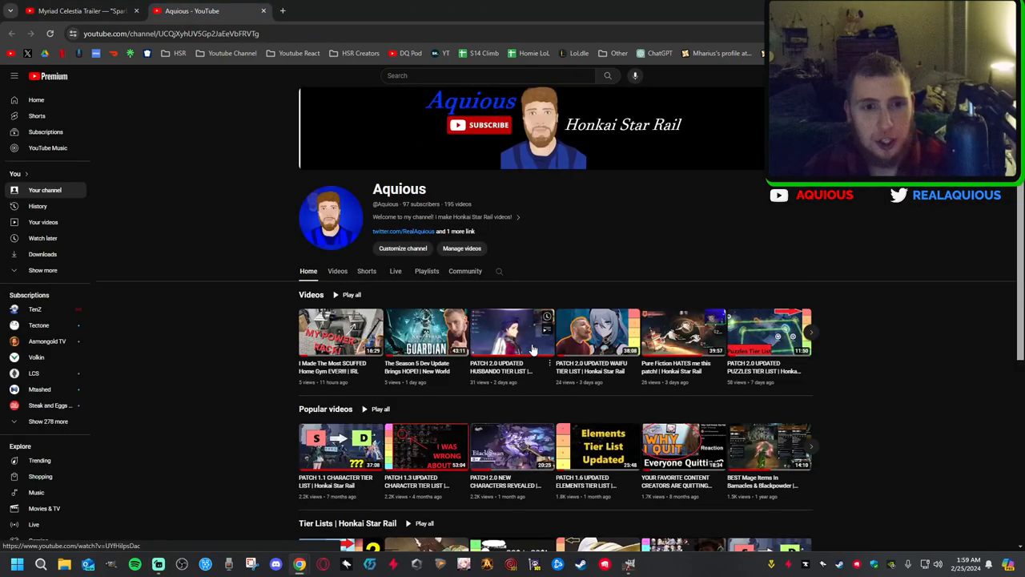
scroll("down", 3)
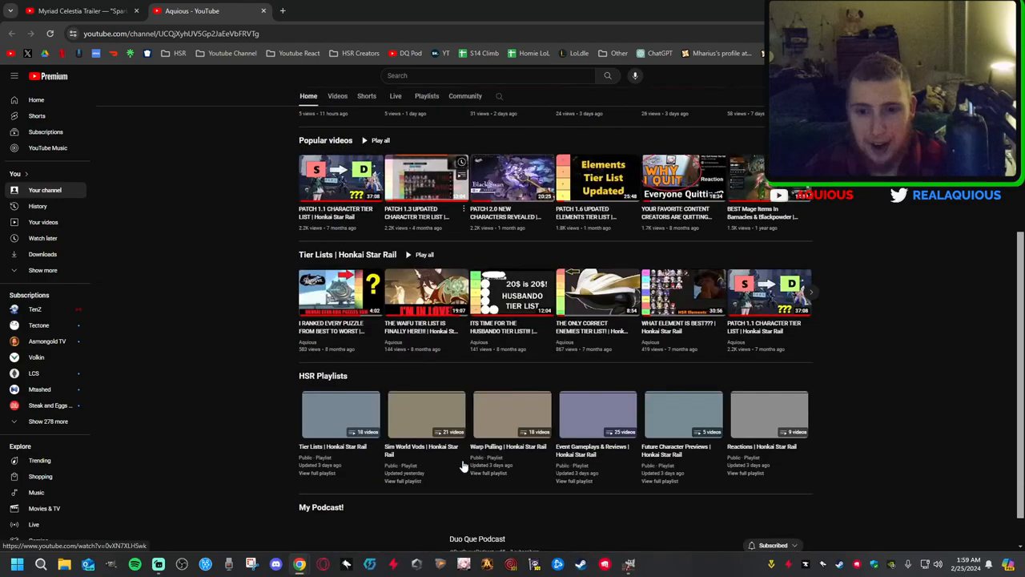
scroll("down", 3)
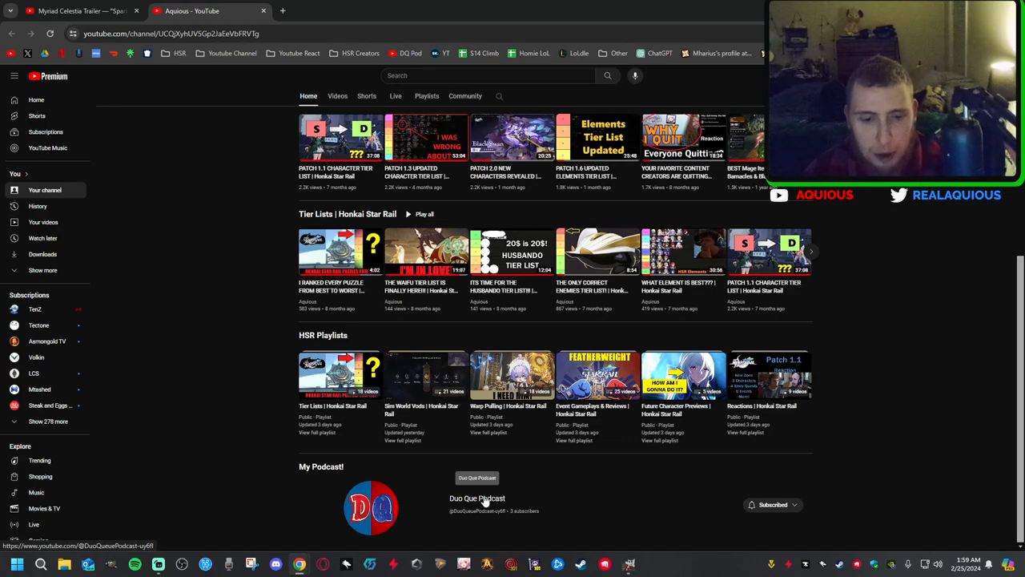
- Open the Duo Que Podcast channel, then close its tab
left_click(477, 498)
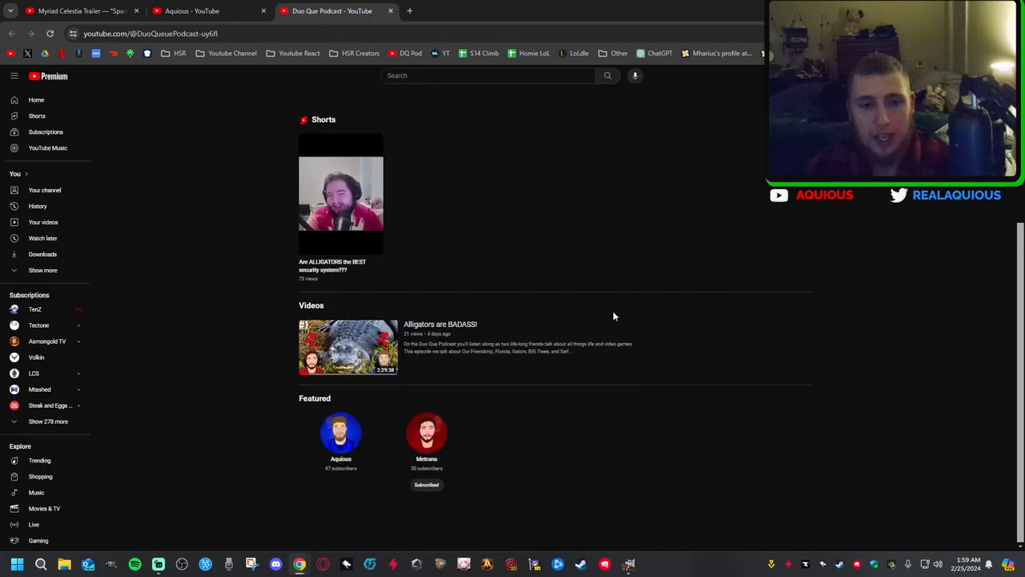
scroll("up", 3)
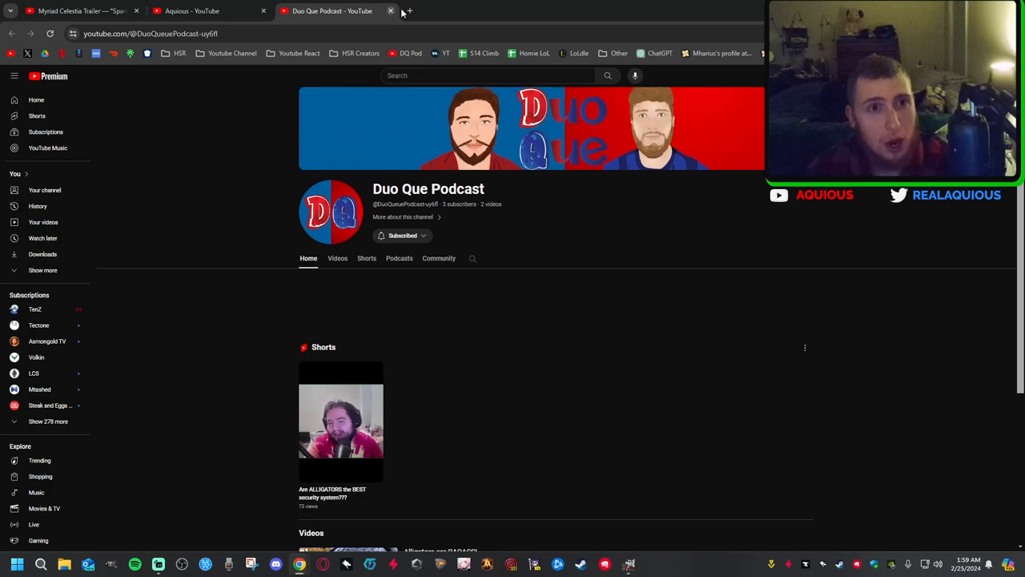
left_click(390, 10)
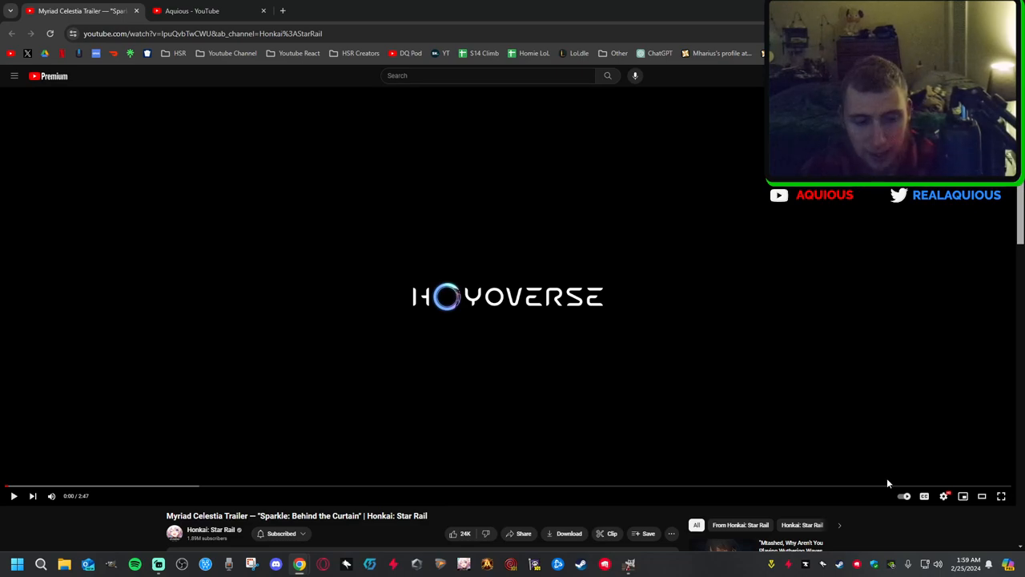
mouse_move(872, 483)
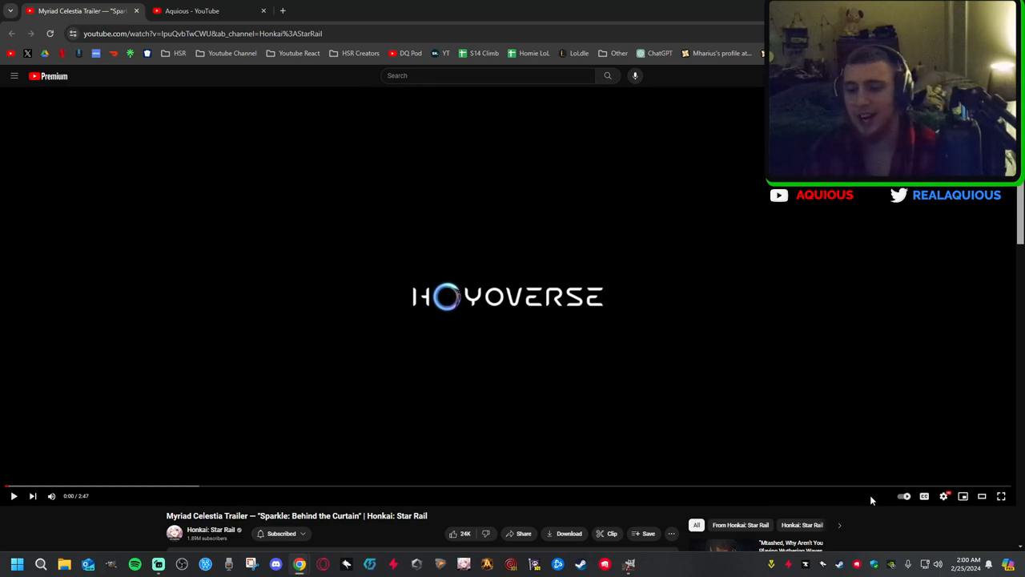
mouse_move(652, 377)
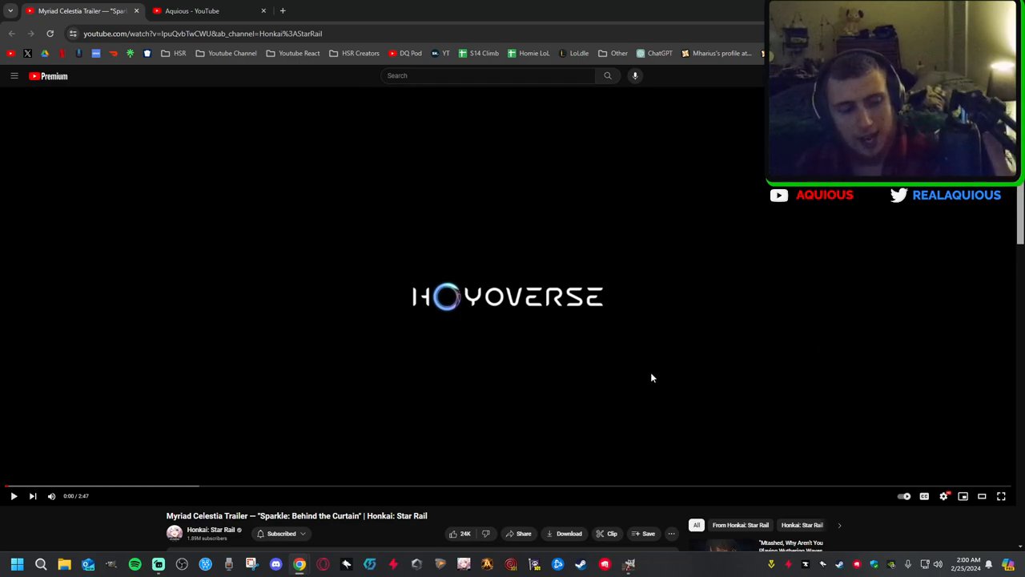
mouse_move(673, 367)
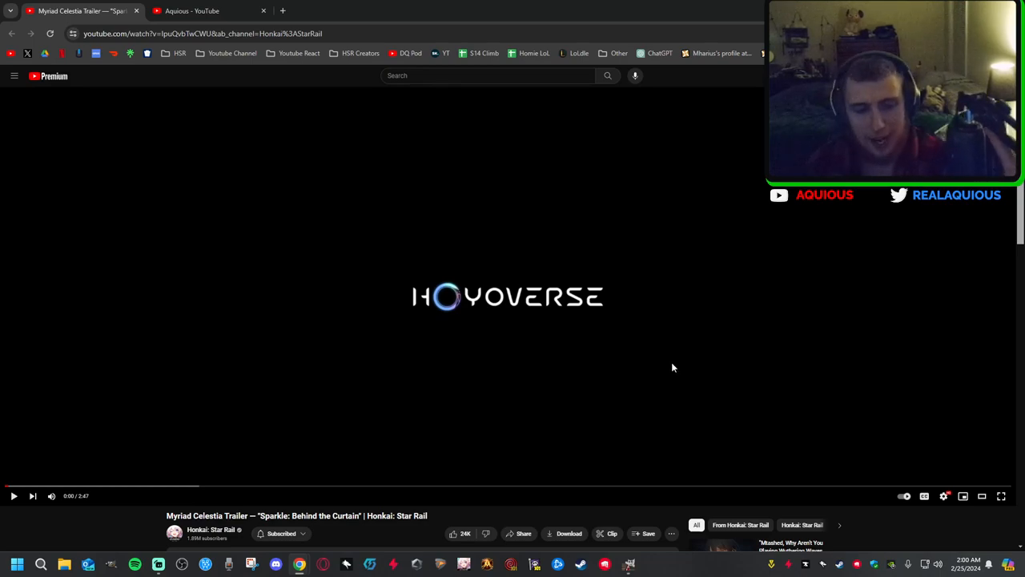
mouse_move(661, 368)
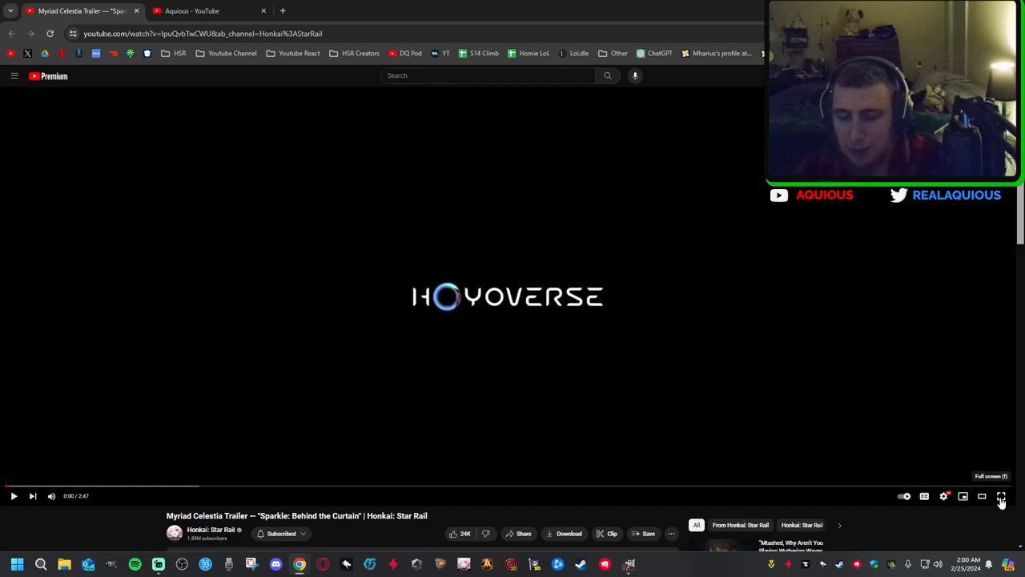
mouse_move(990, 486)
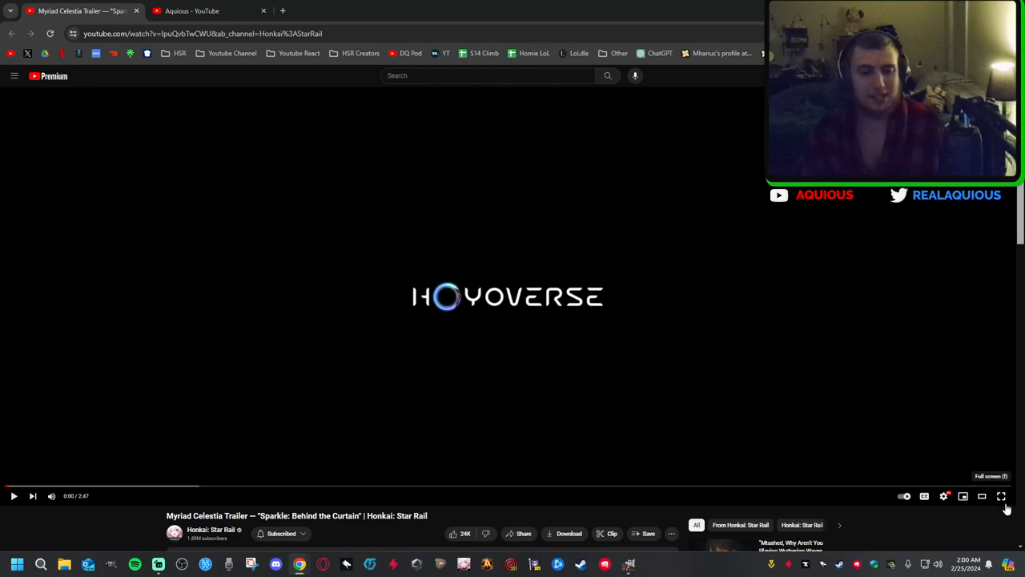
mouse_move(910, 367)
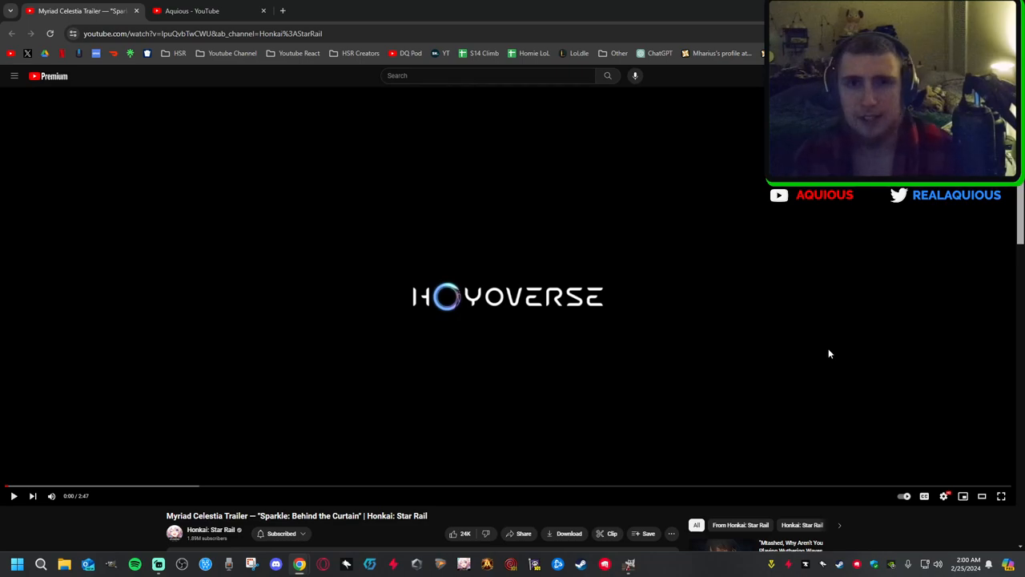
mouse_move(788, 235)
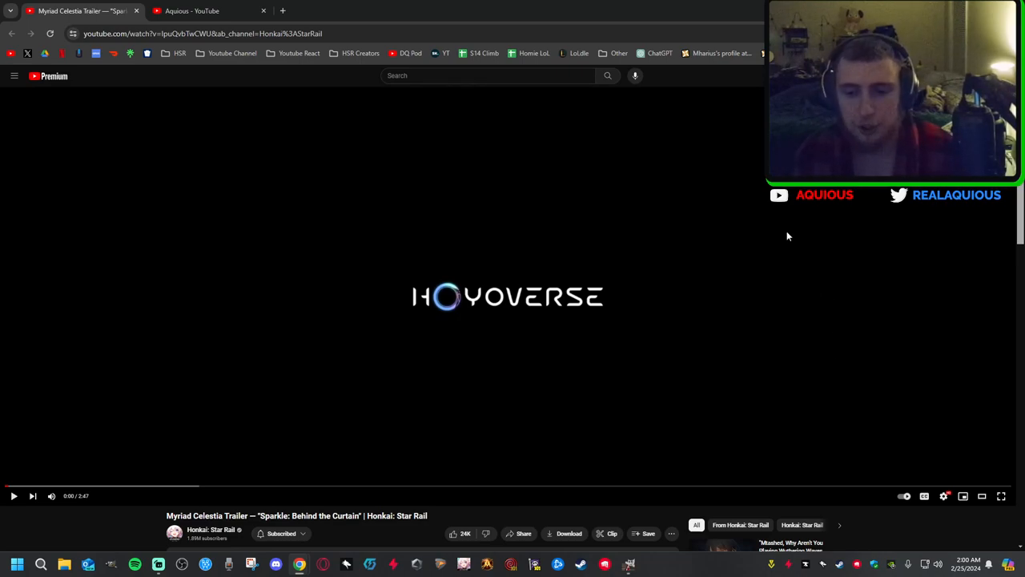
mouse_move(1000, 496)
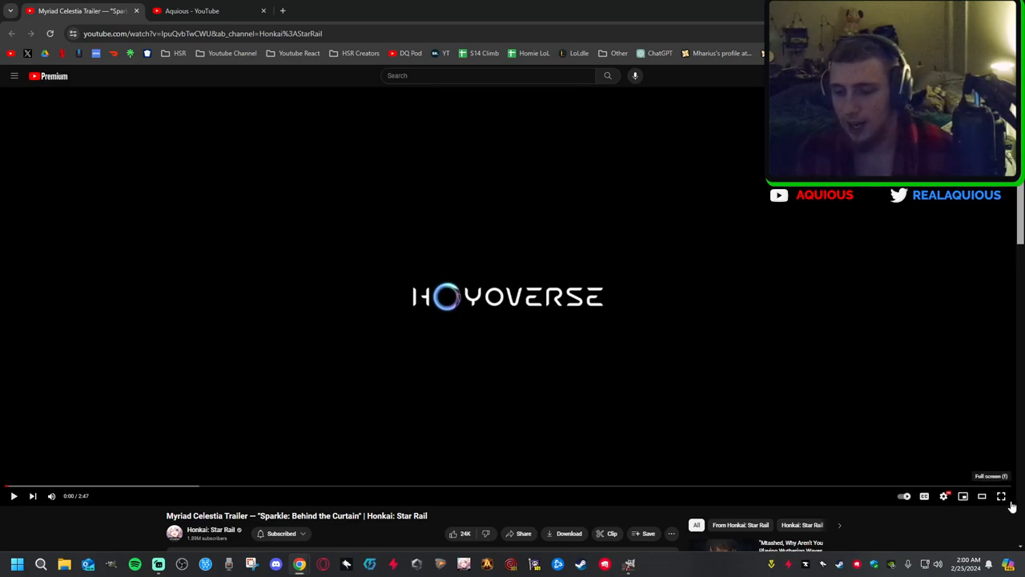
mouse_move(1010, 489)
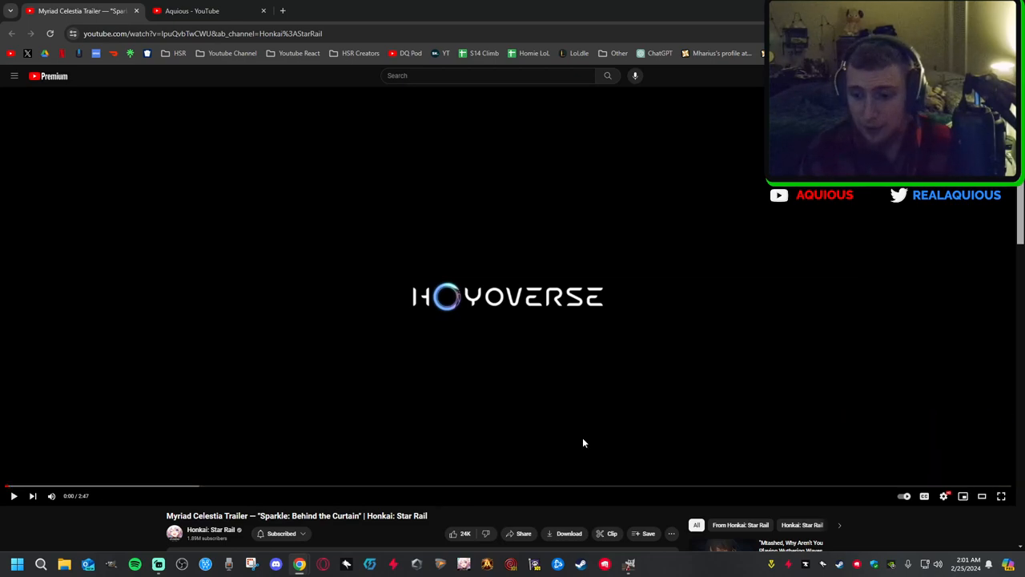
mouse_move(694, 330)
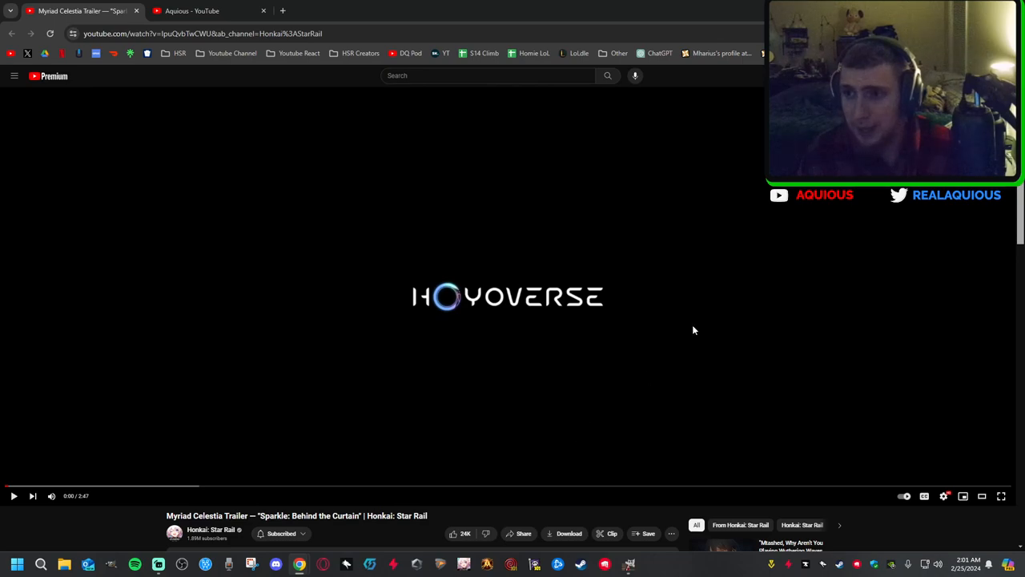
mouse_move(749, 233)
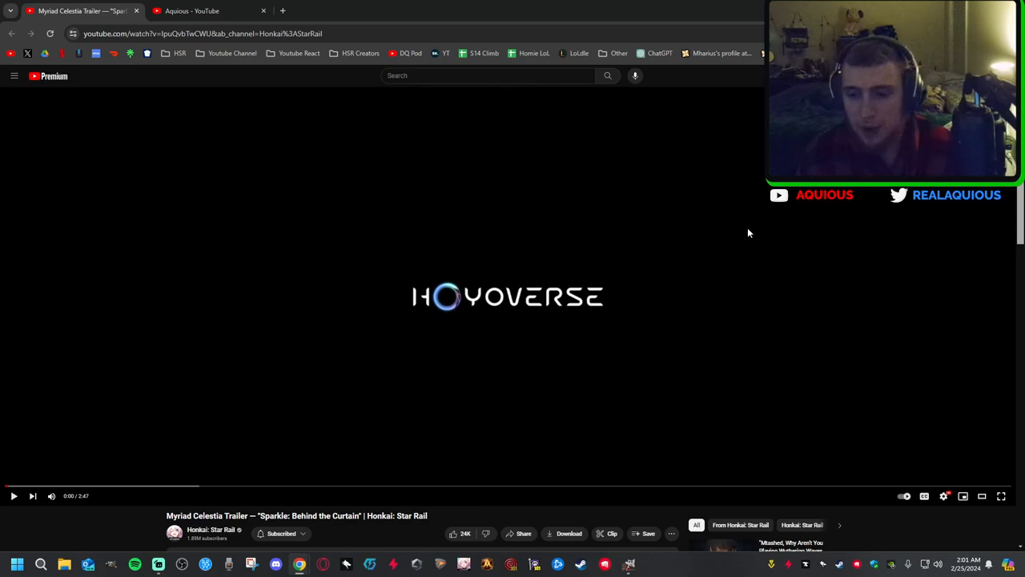
mouse_move(926, 530)
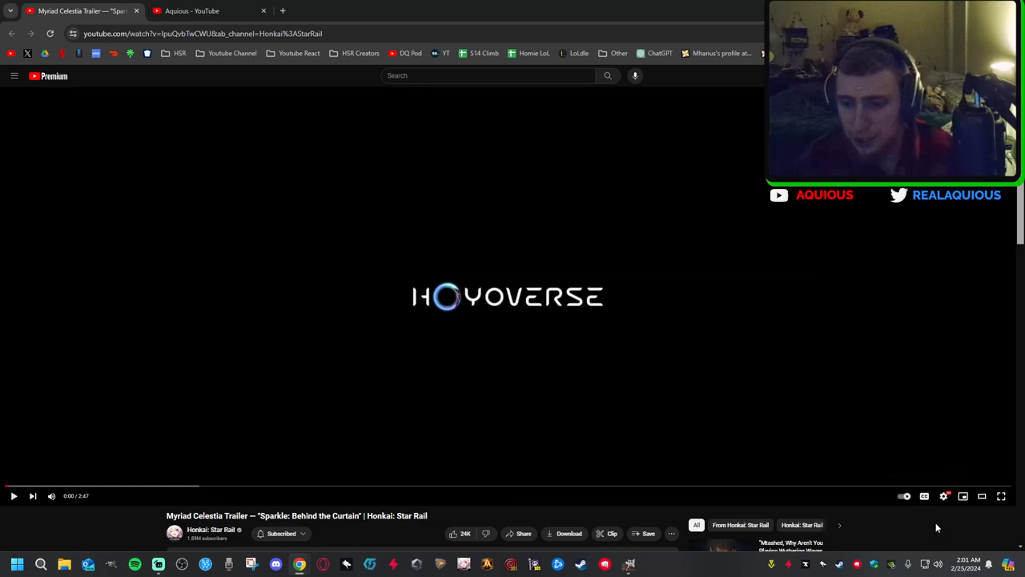
mouse_move(966, 527)
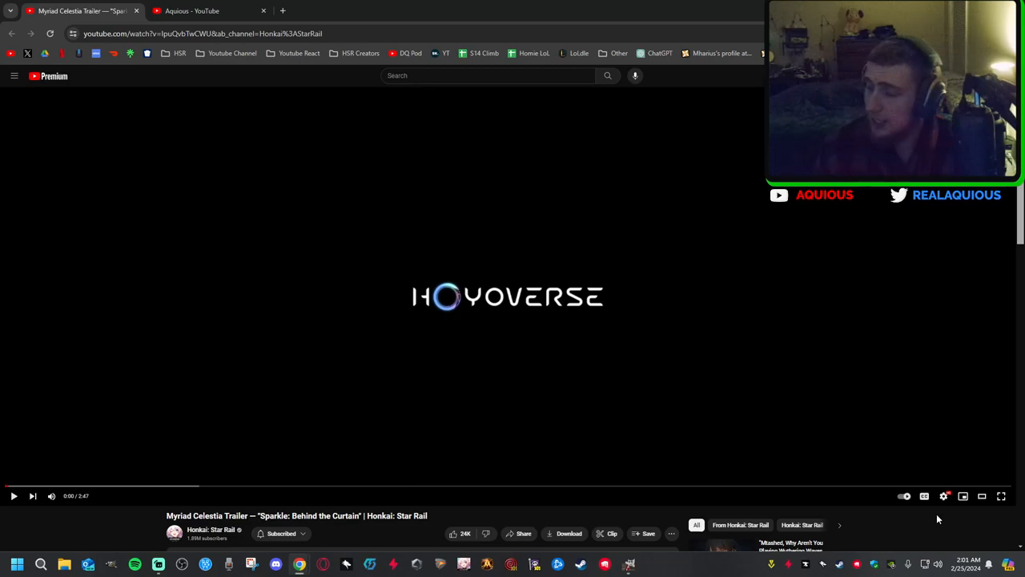
- Play the Sparkle trailer, adjusting the volume while watching past the two-minute mark
left_click(13, 495)
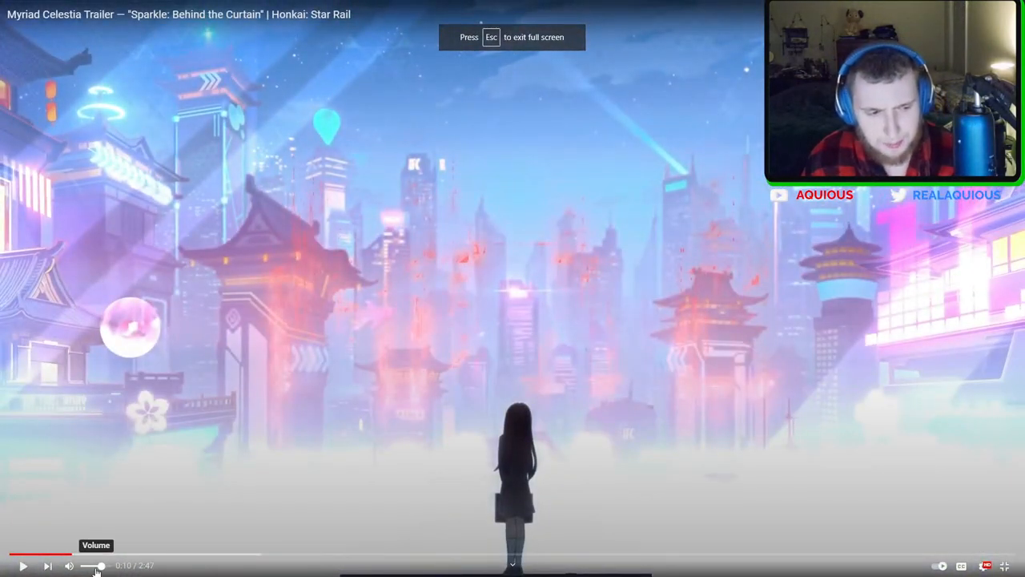
left_click(22, 565)
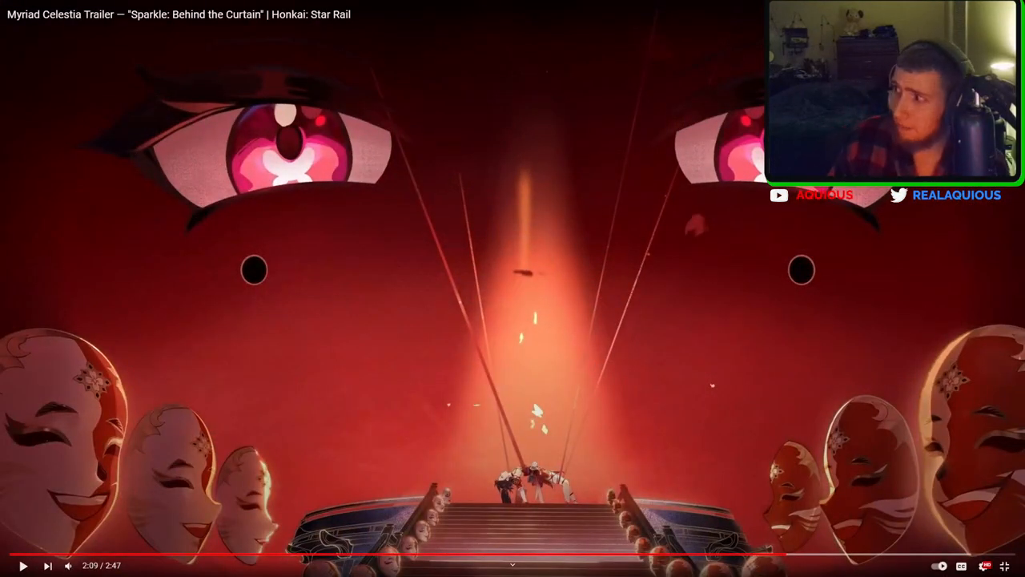
left_click(23, 566)
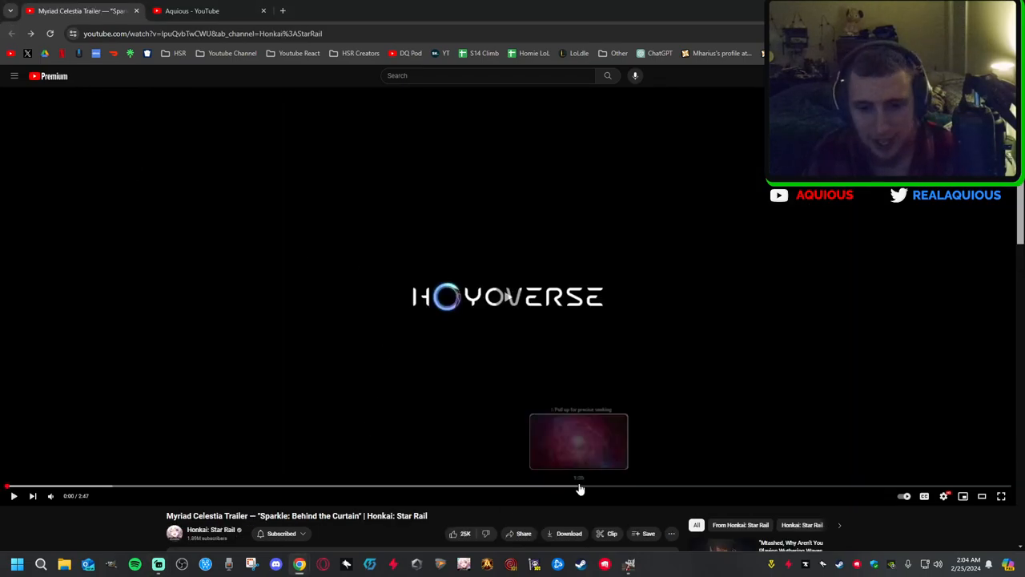
- Seek the trailer forward, back to the Sparkle close-up, then to the 2:07 masks scene
left_click(581, 487)
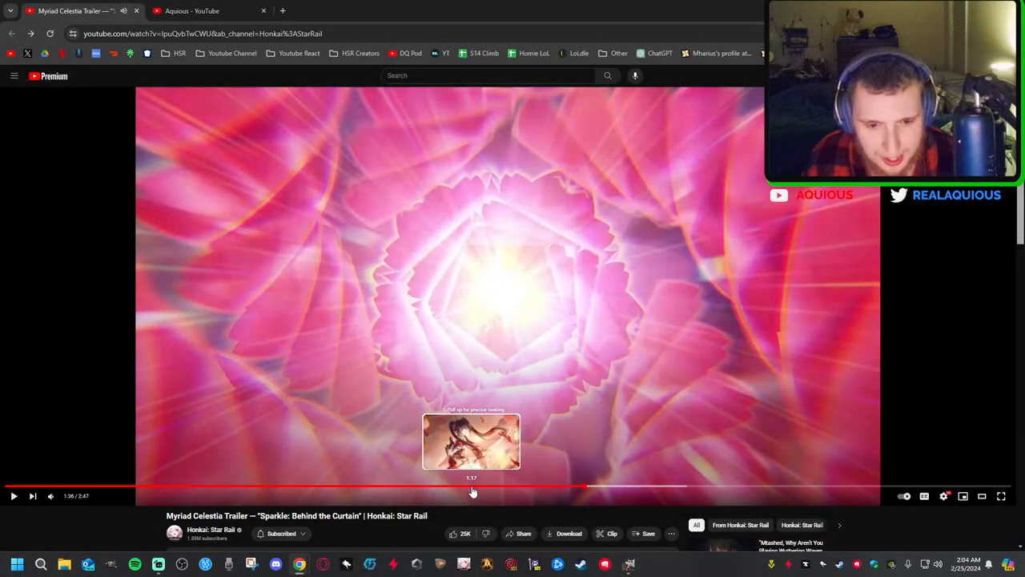
left_click(471, 486)
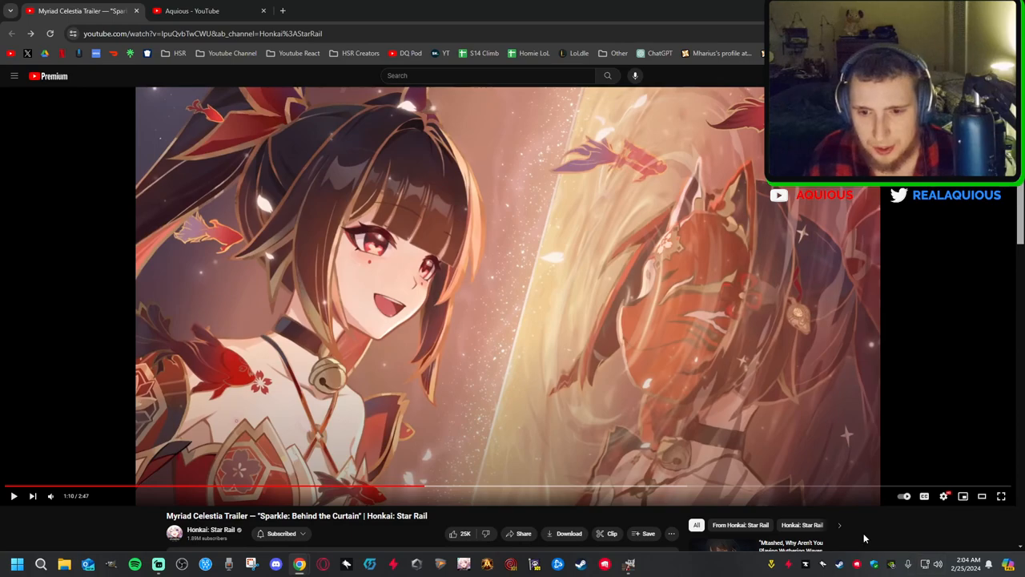
left_click(769, 487)
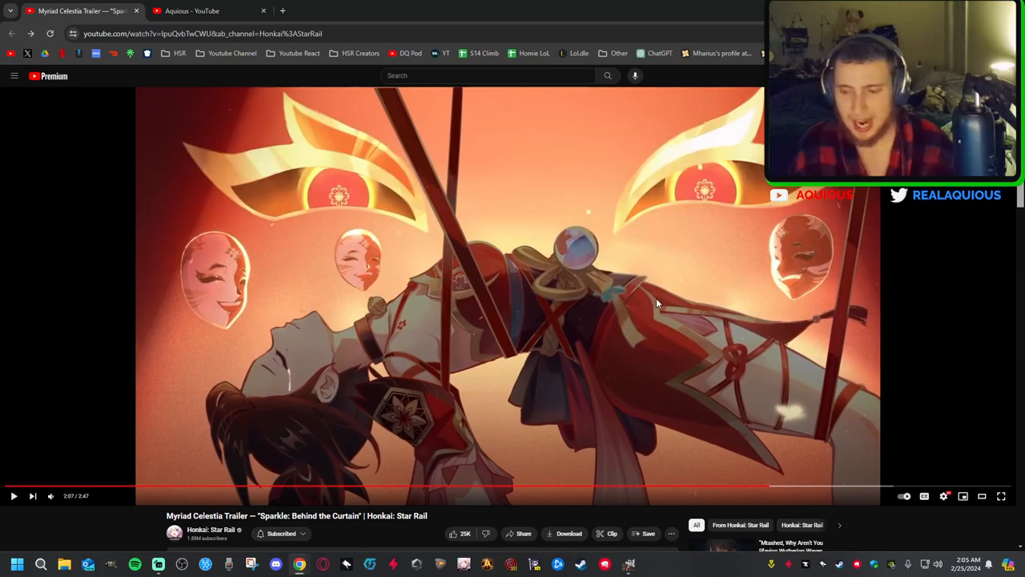
mouse_move(604, 270)
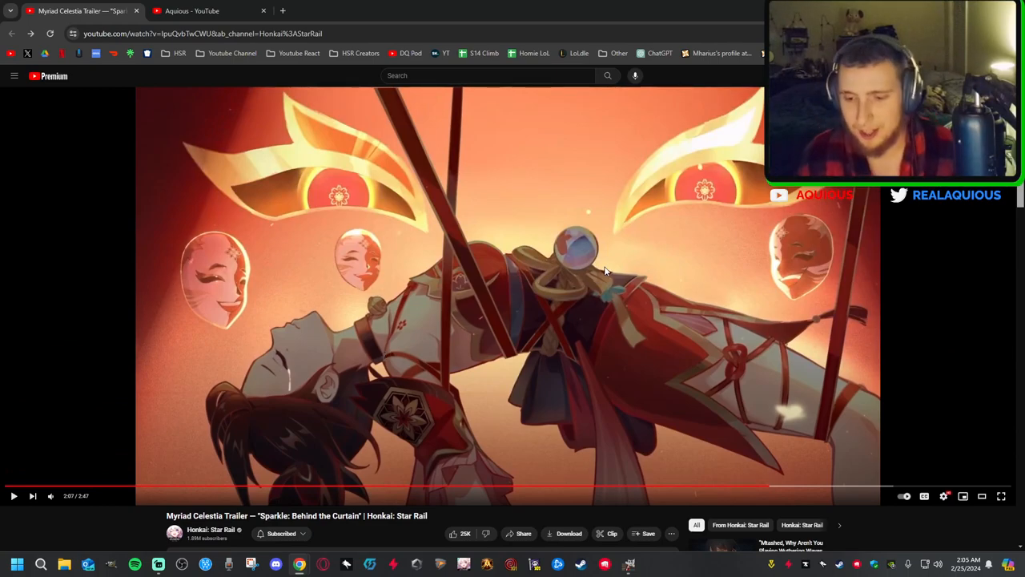
mouse_move(551, 262)
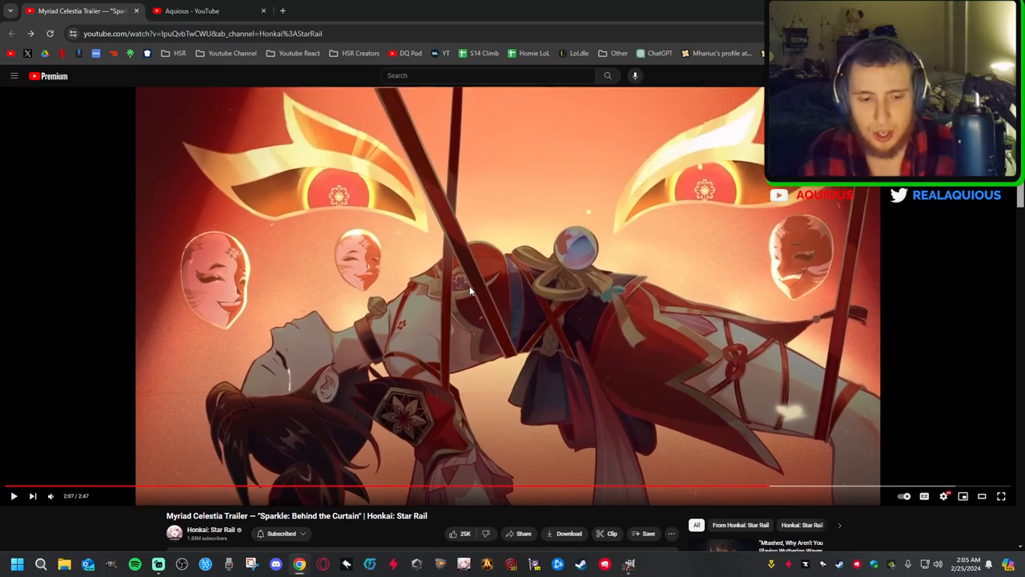
mouse_move(561, 298)
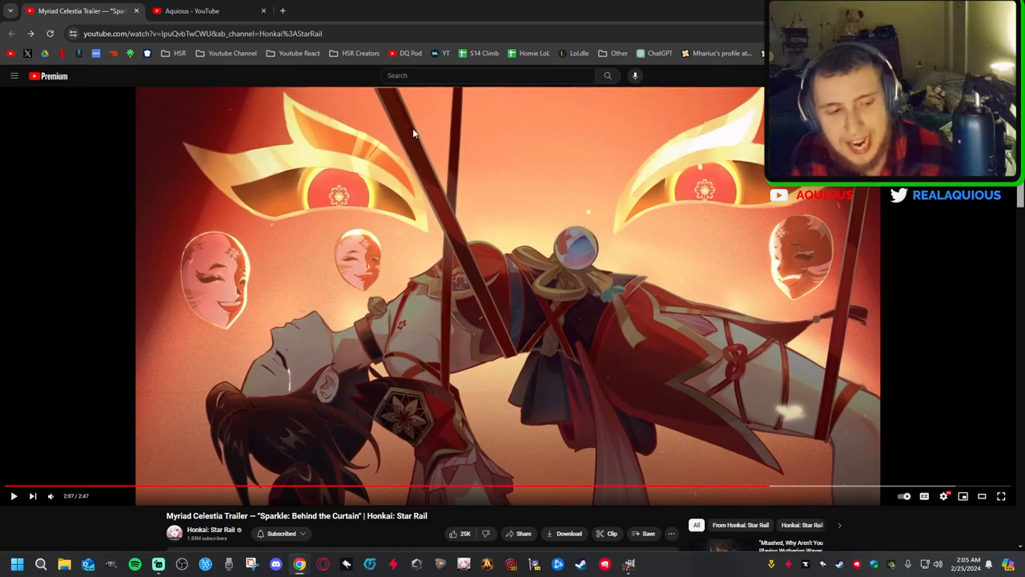
mouse_move(275, 298)
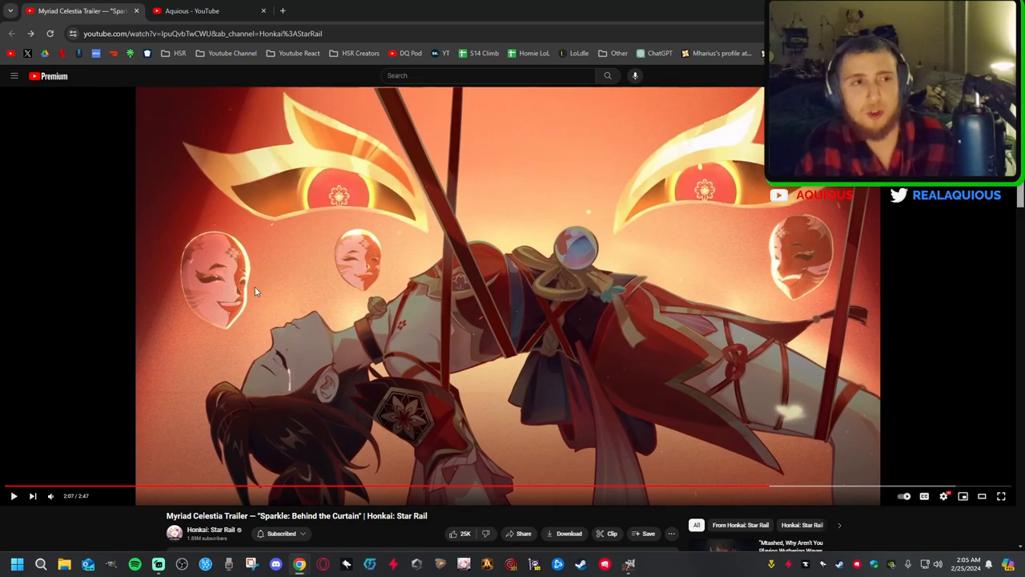
mouse_move(266, 287)
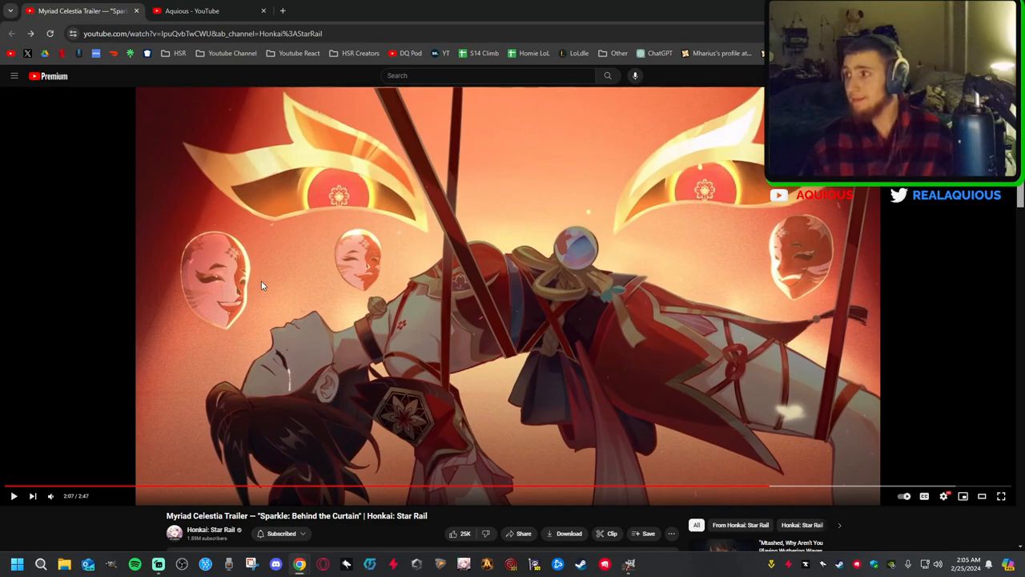
mouse_move(291, 198)
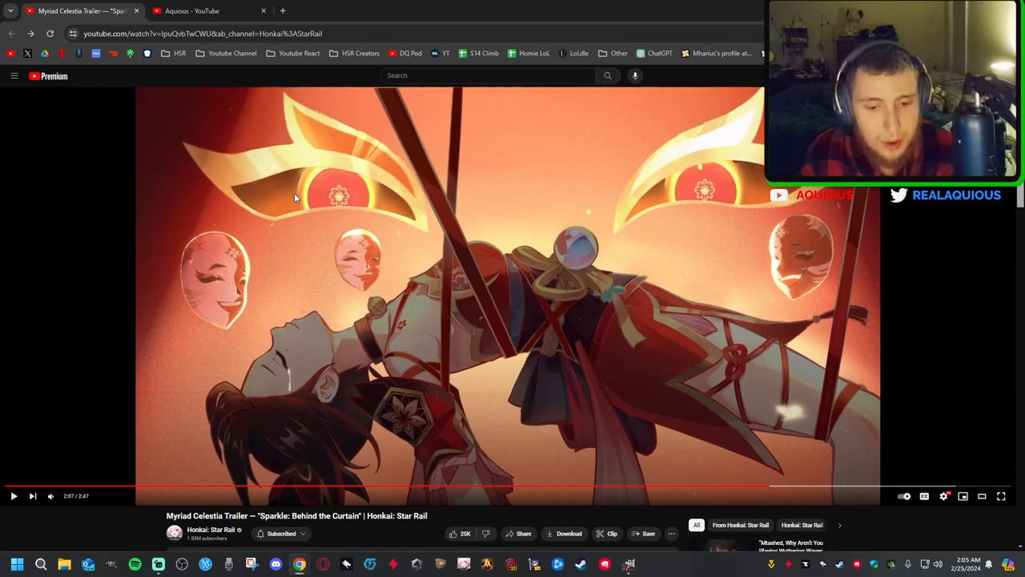
mouse_move(553, 97)
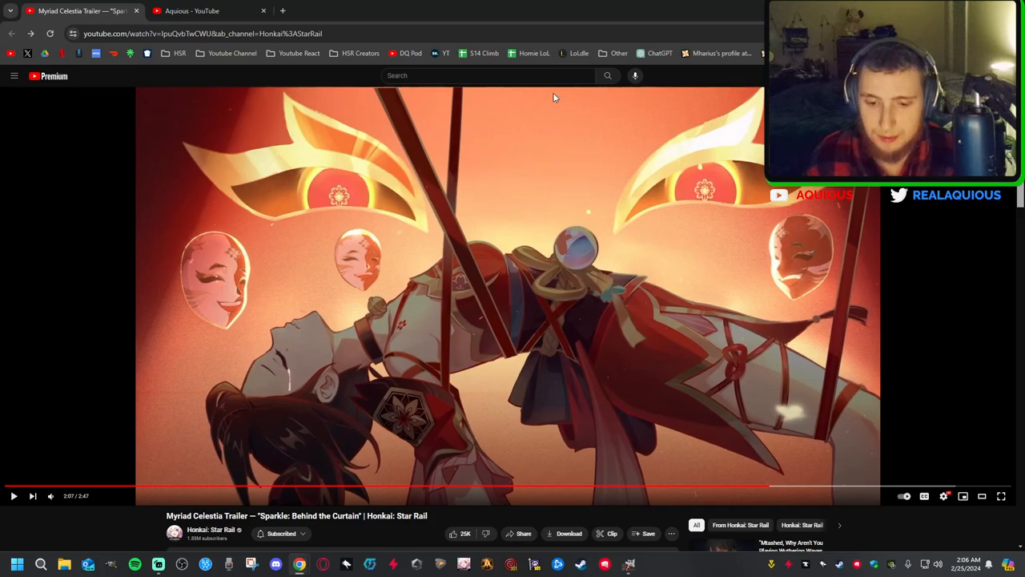